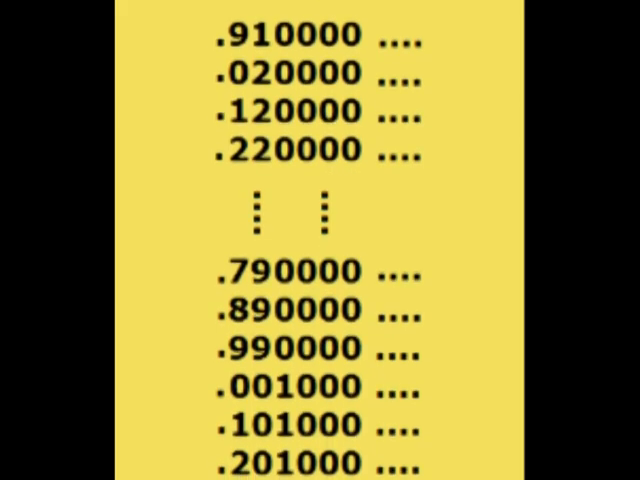
scroll("down", 3)
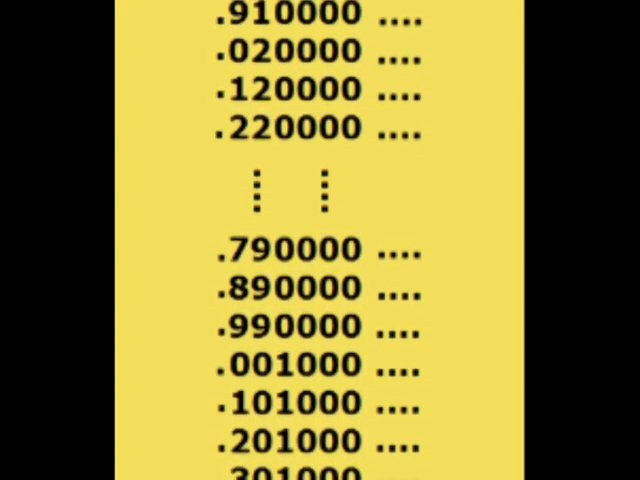
scroll("down", 3)
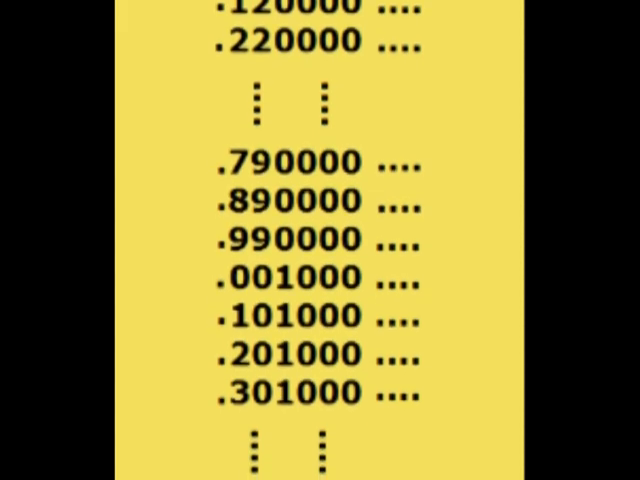
scroll("down", 3)
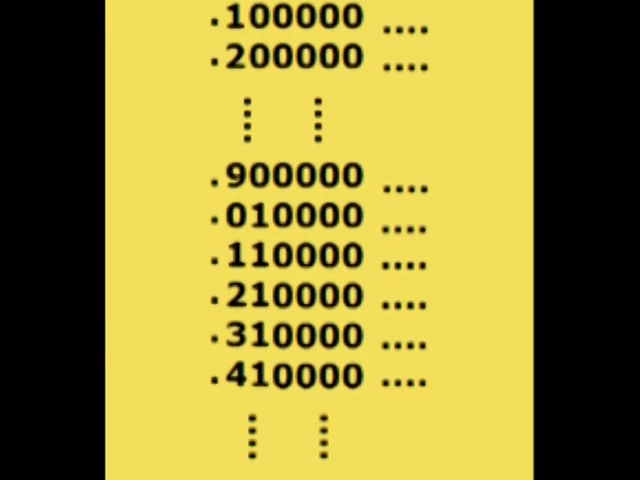
scroll("down", 3)
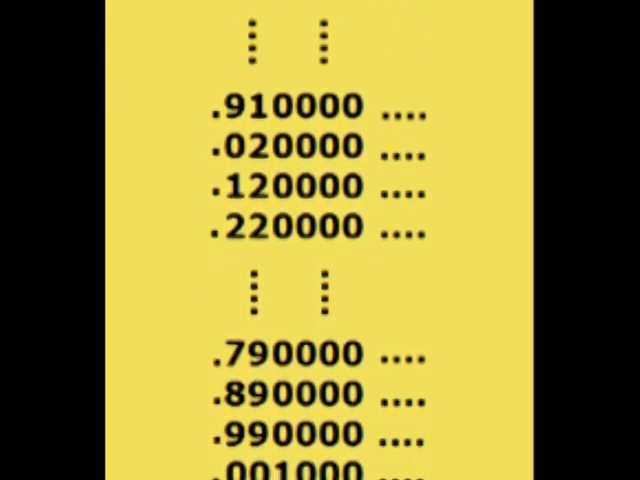
scroll("down", 3)
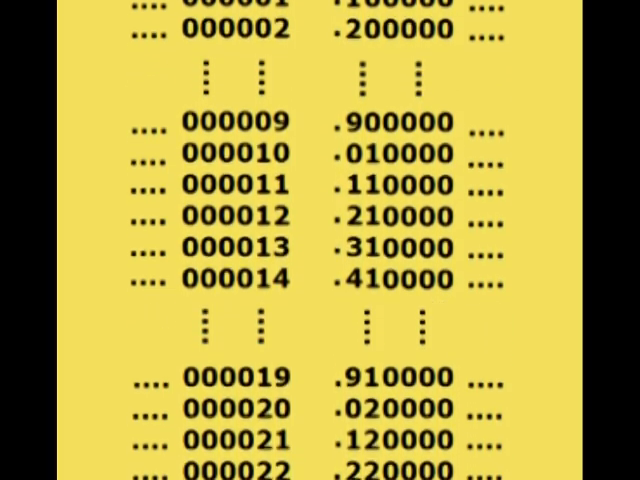
scroll("down", 3)
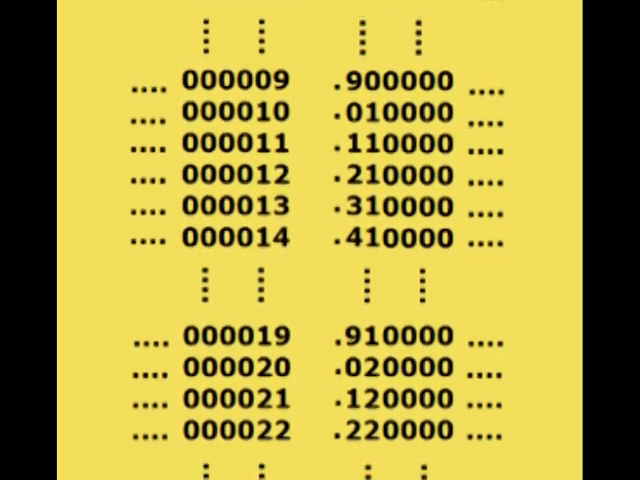
scroll("down", 3)
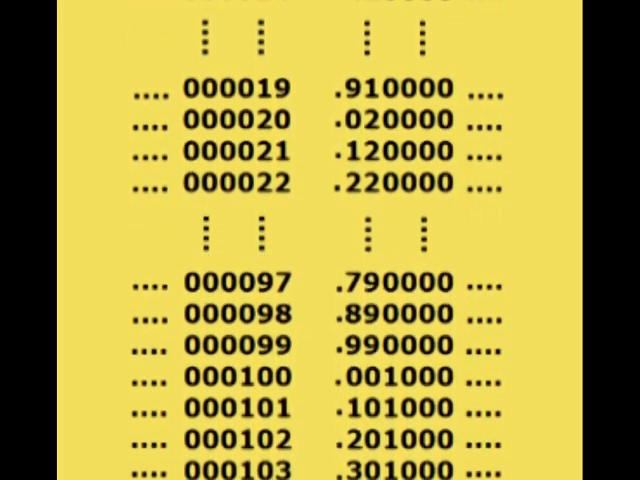
scroll("down", 3)
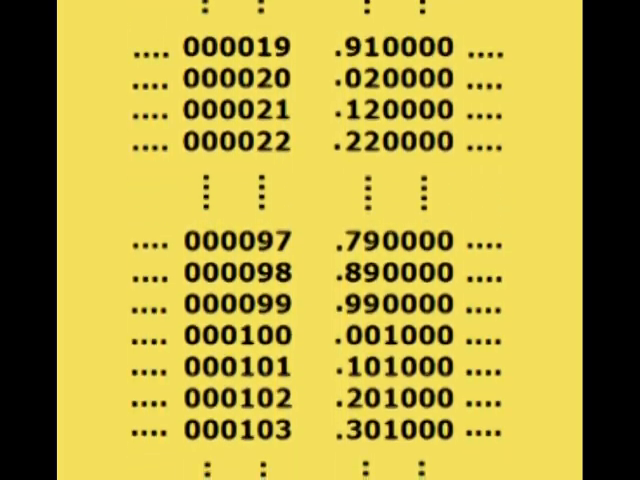